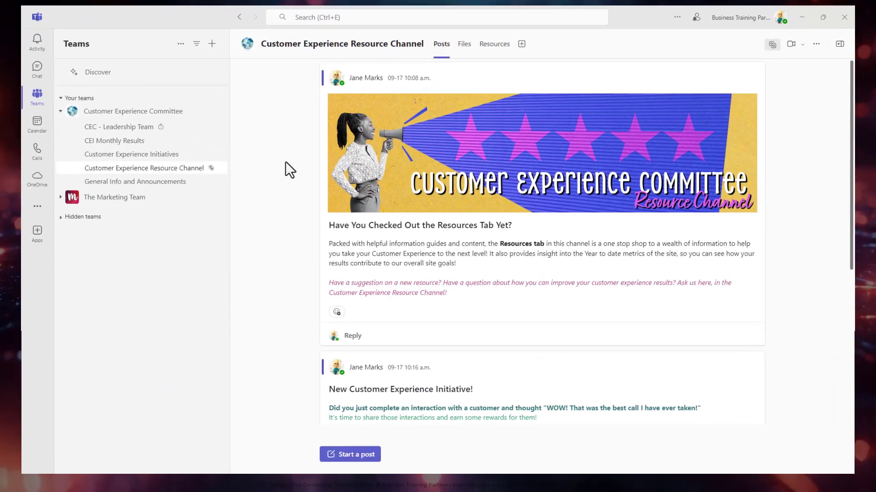
Step: Start an email to the metrics post's author from his contact card, then close the draft
scroll(down, 3)
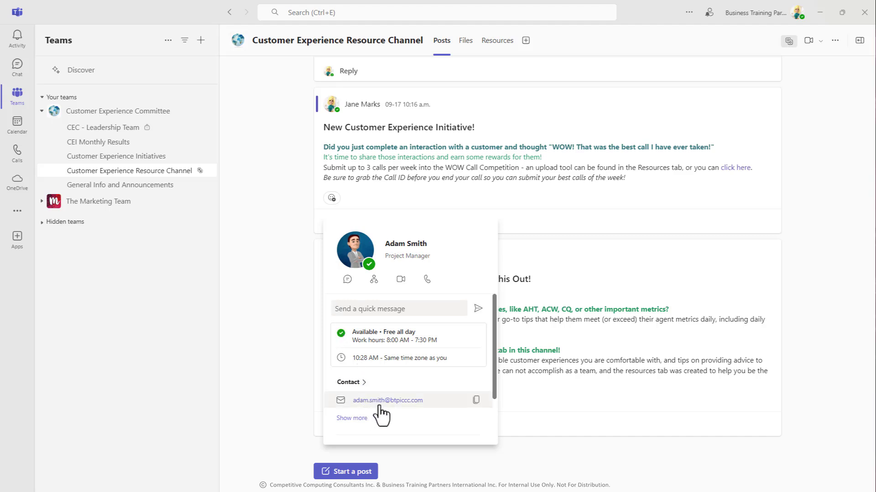
click(388, 399)
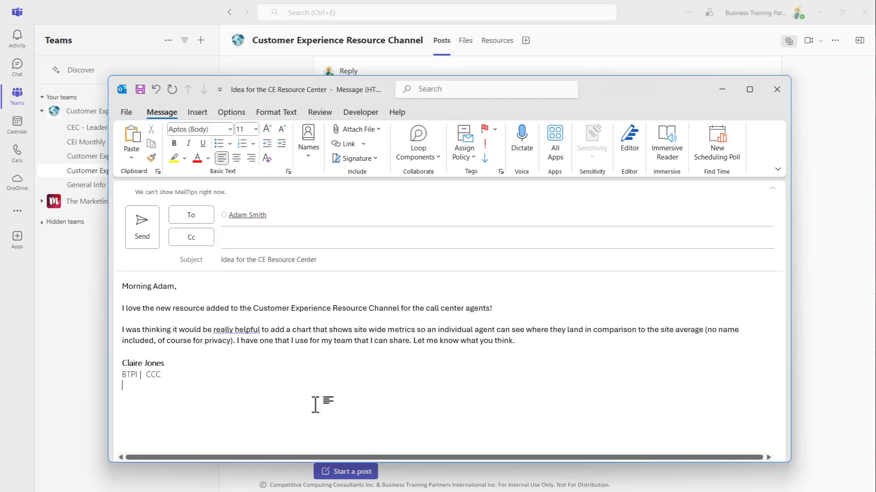
click(775, 89)
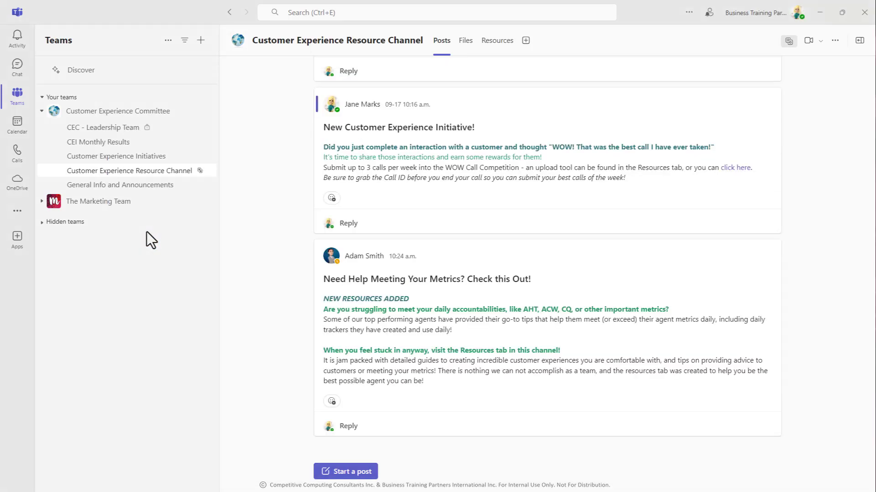
mouse_move(176, 250)
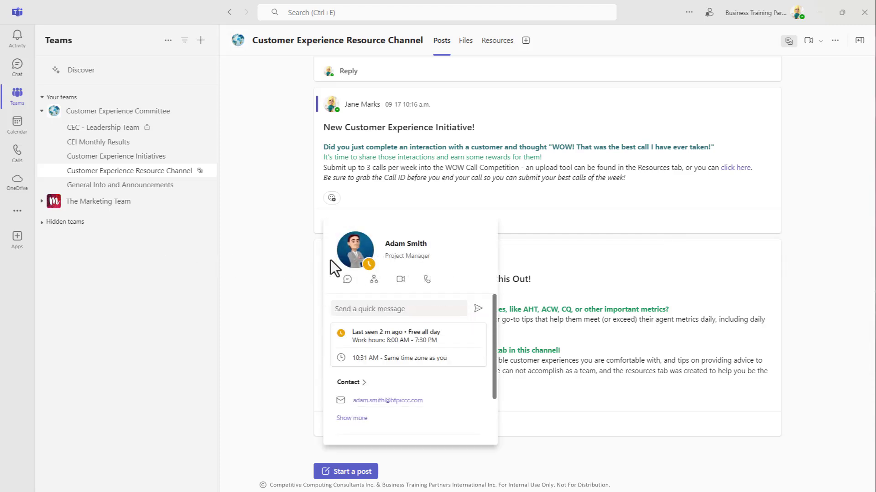
mouse_move(387, 401)
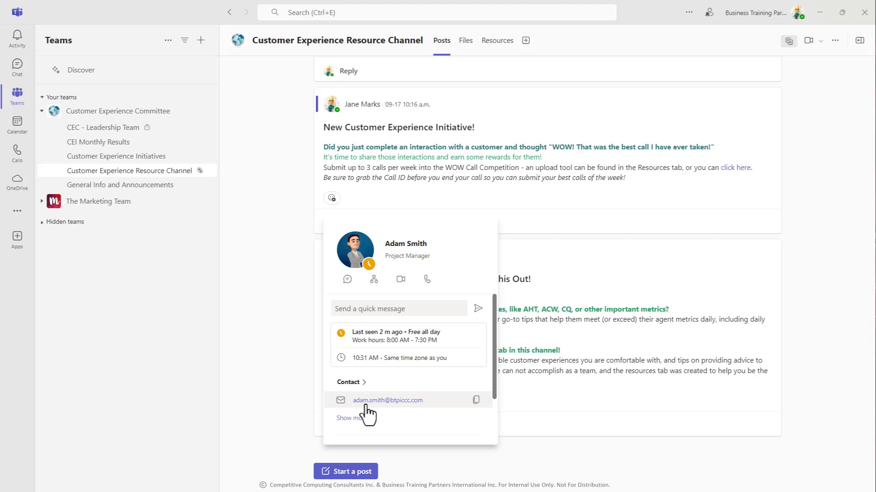
Step: Compose a new email to michael.scott@ with the subject 'Paper Order'
click(386, 400)
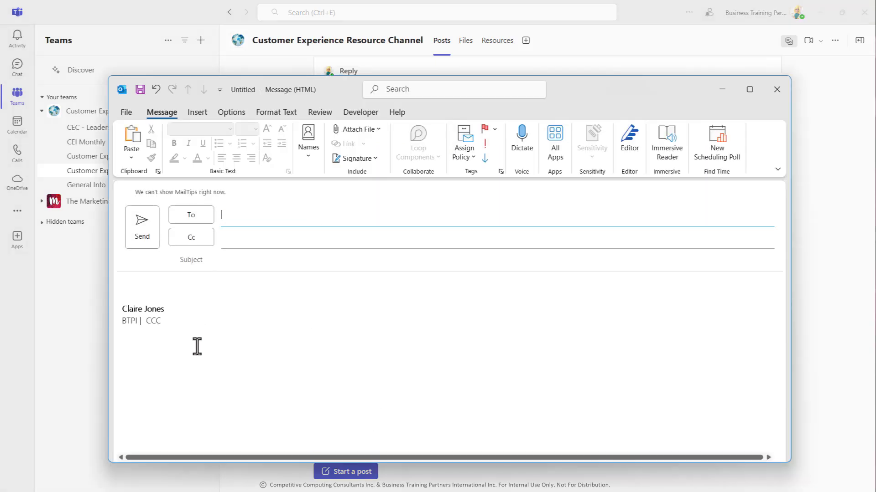
text(michael.scott@dundermifflin.com;)
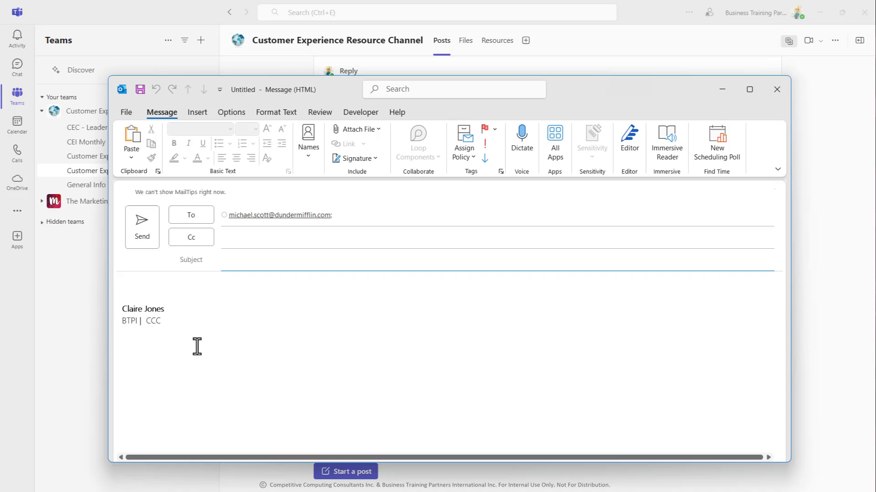
text(Paper Order)
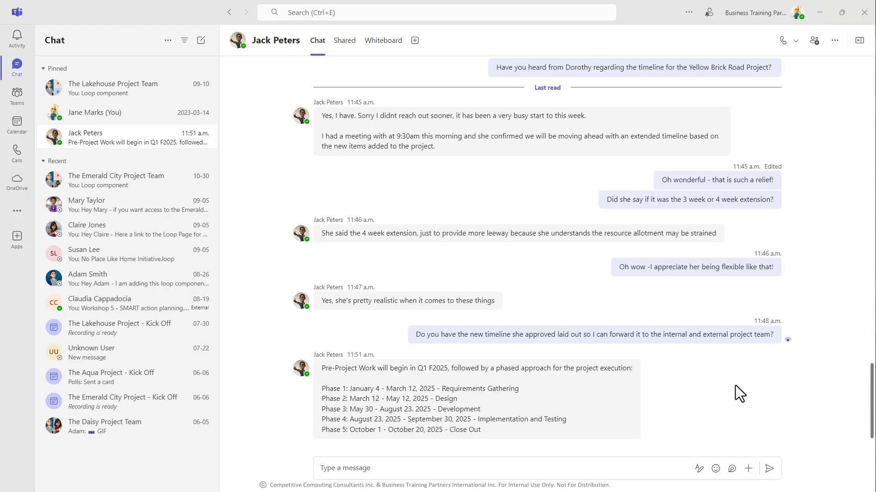
mouse_move(631, 368)
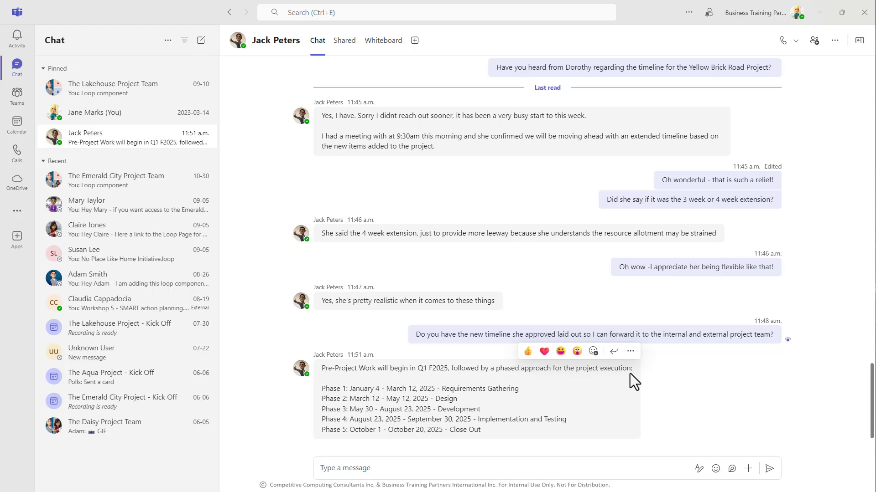
Step: Go to the Team Deliverables channel and bring up the Communications Package Update post's actions
click(631, 352)
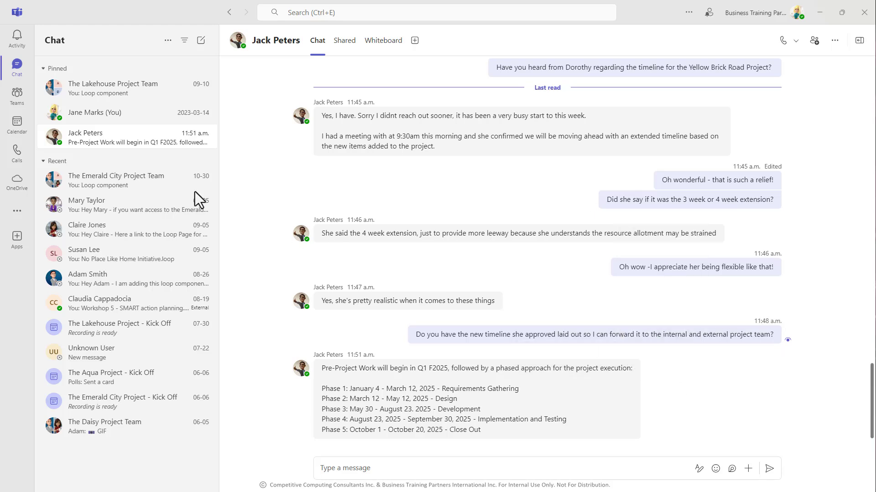
click(16, 95)
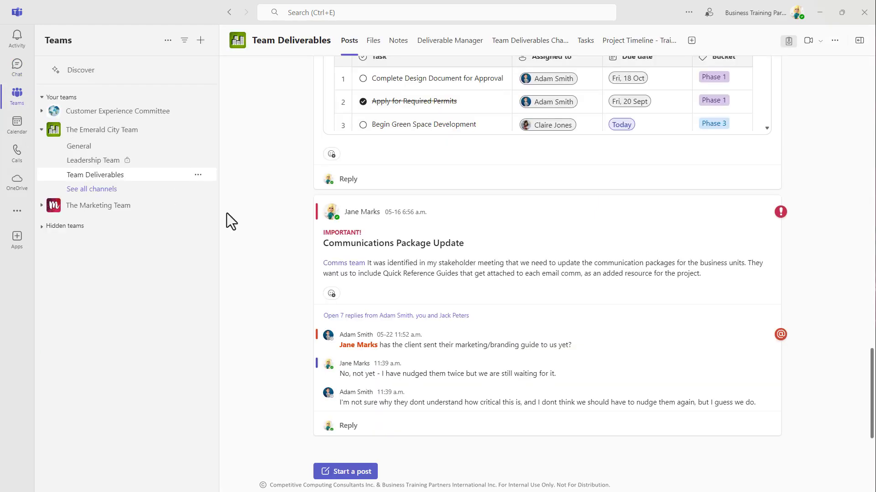
mouse_move(757, 231)
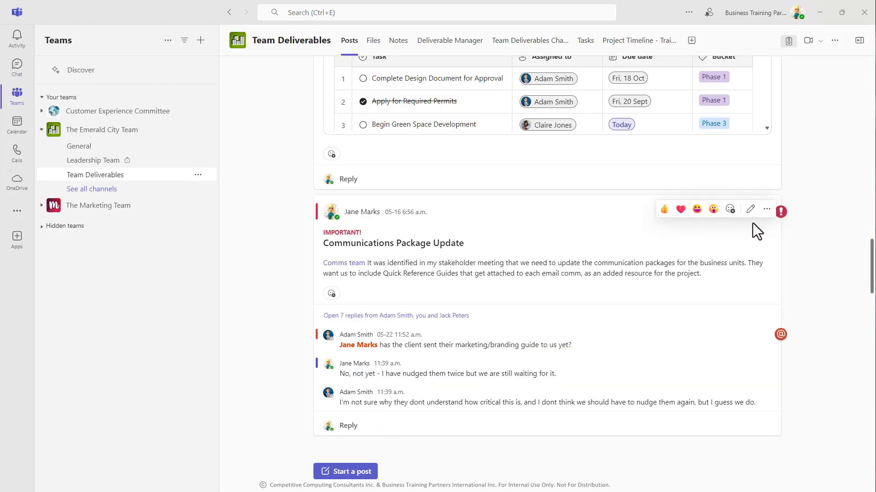
click(767, 209)
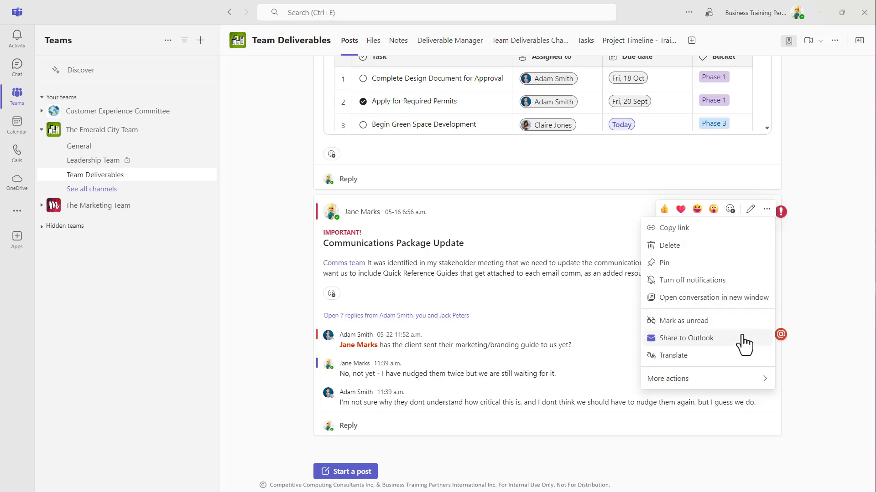
Step: Share the Communications Package Update conversation to Outlook and review the thread in the draft
click(686, 337)
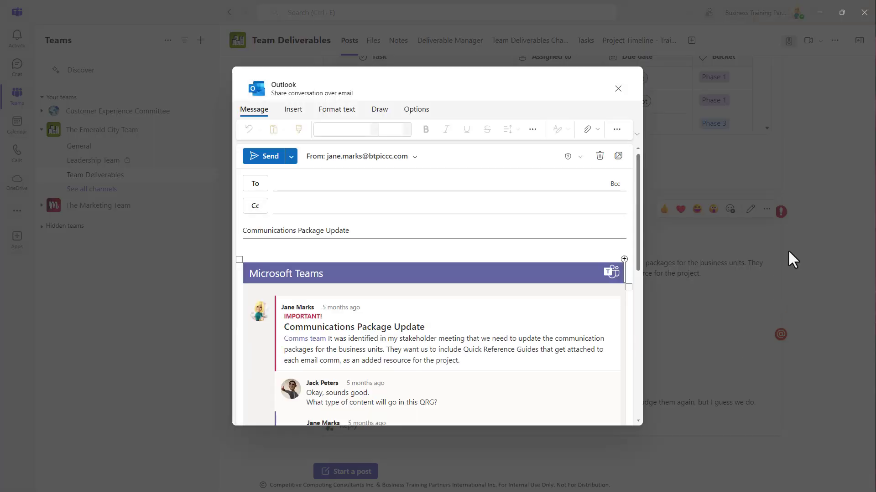
mouse_move(721, 245)
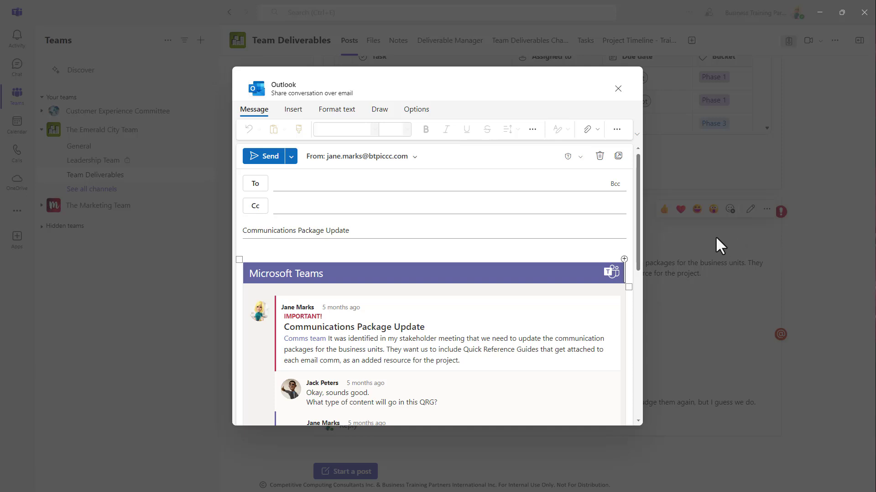
mouse_move(638, 242)
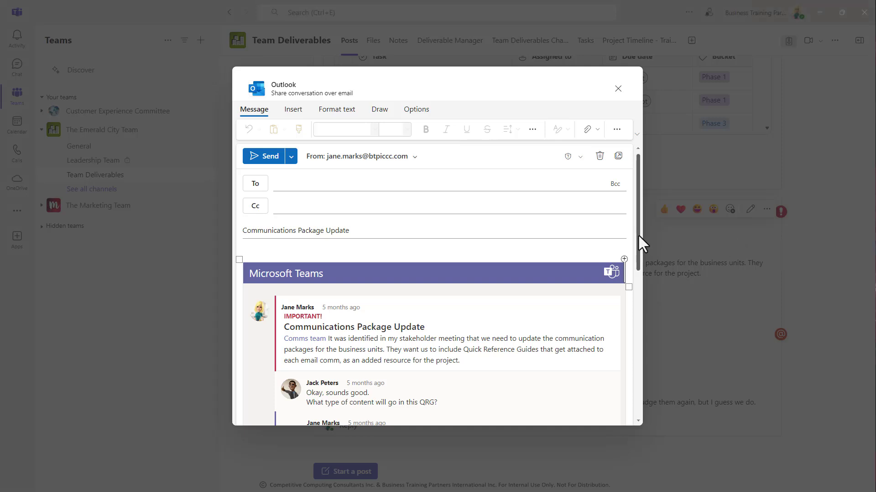
scroll(down, 3)
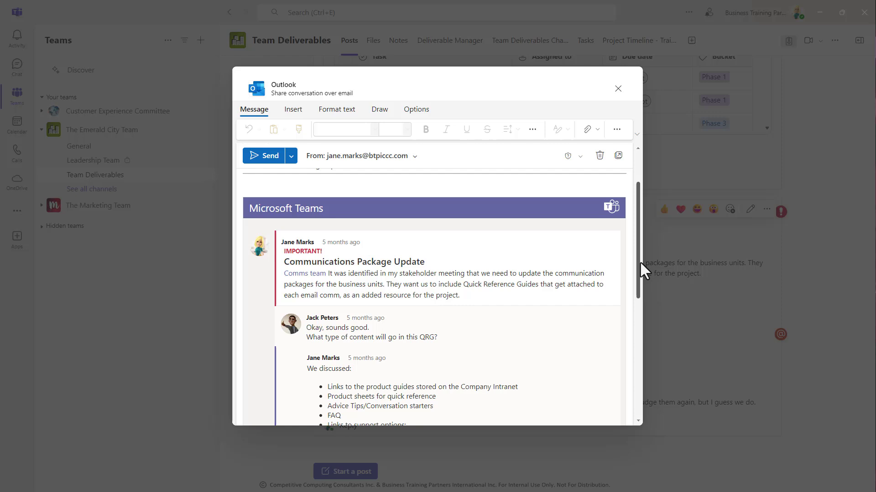
scroll(down, 3)
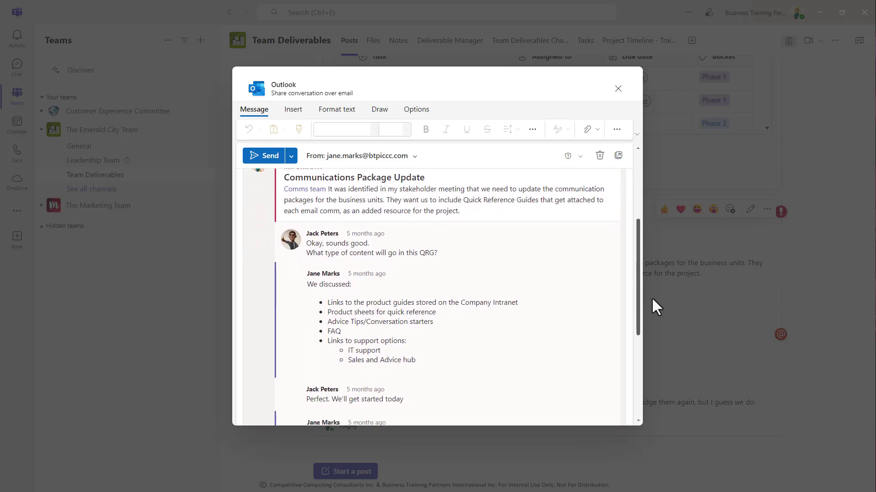
scroll(down, 3)
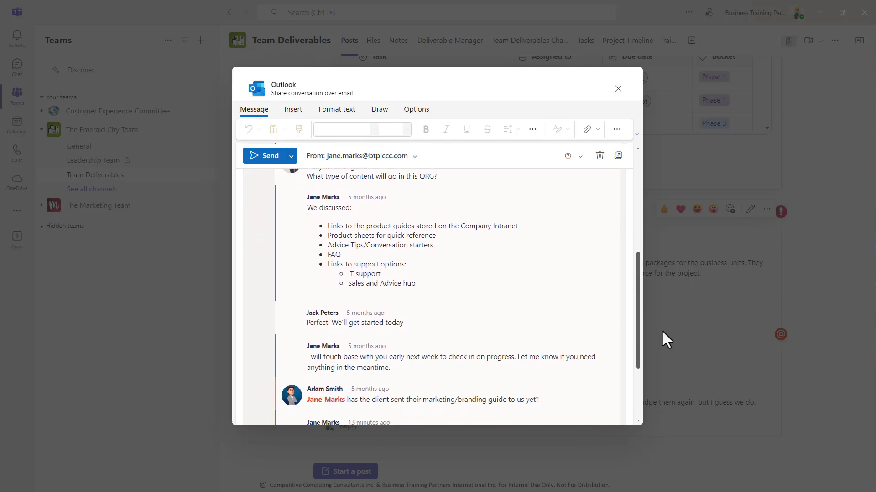
scroll(down, 3)
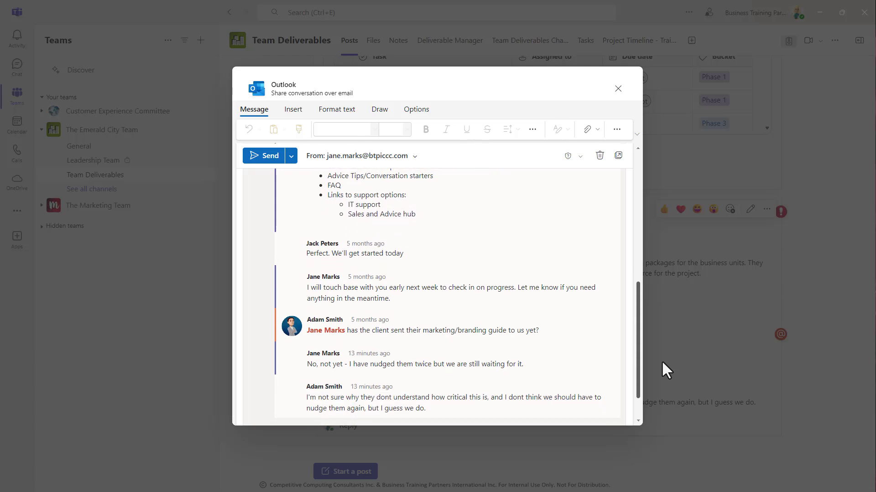
scroll(down, 3)
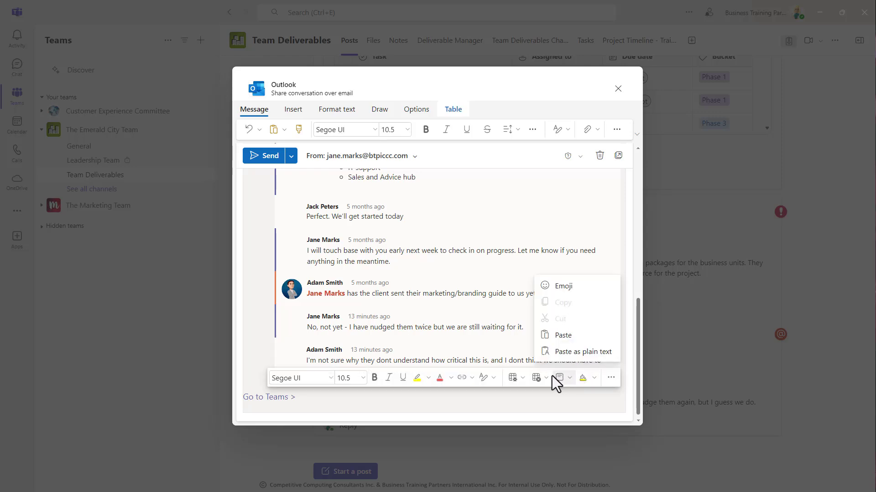
Step: Remove the final reply from the shared thread and trim the previous one to end with a period
click(534, 377)
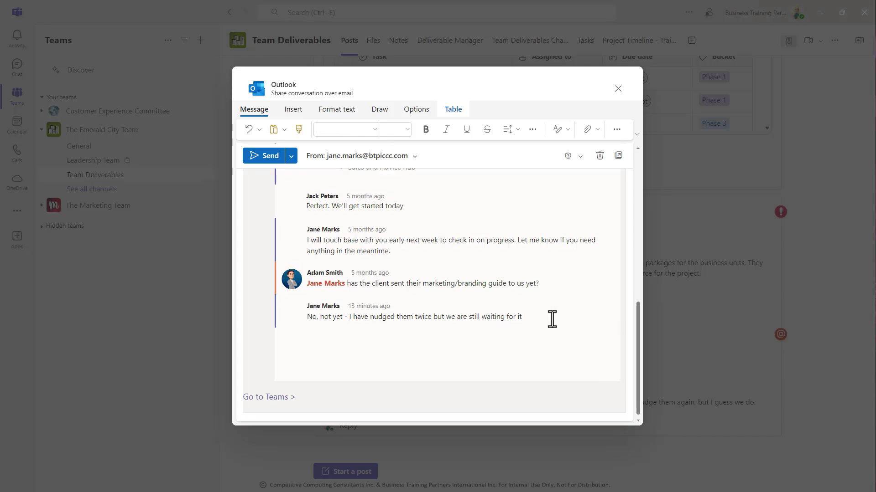
key(Backspace)
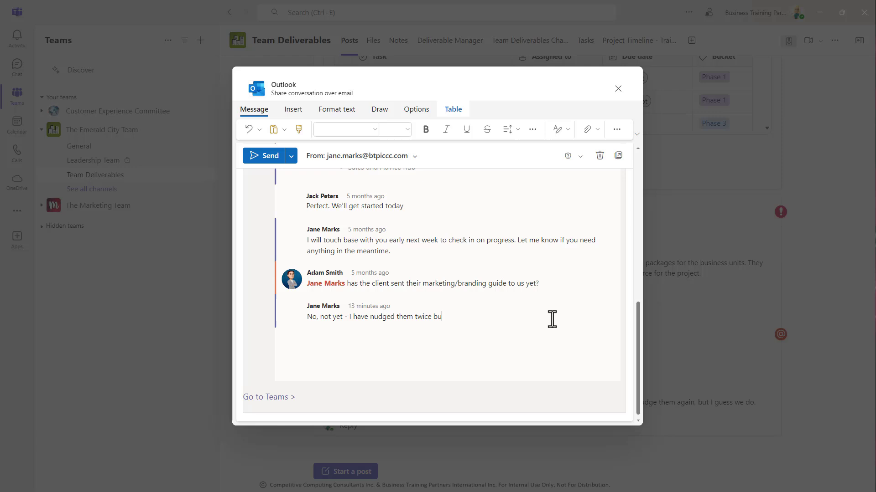
text(.)
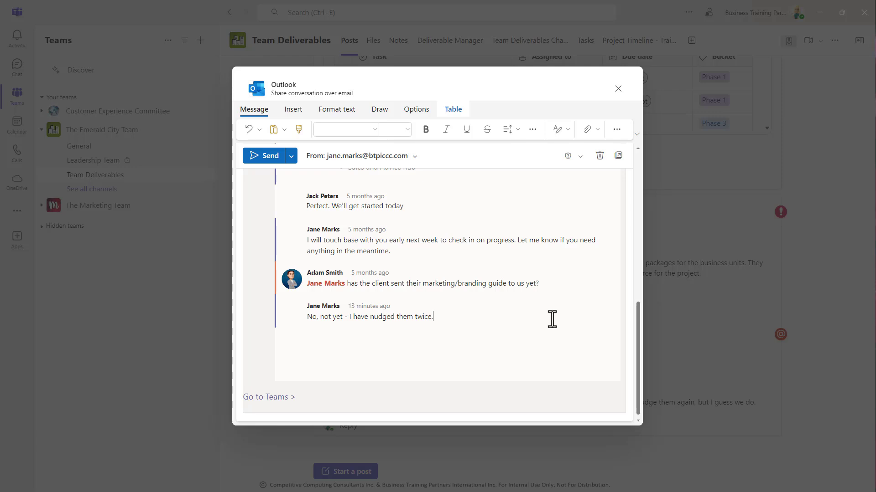
Step: Write the body asking to review the thread and confirm the deliverables, signed Claire
scroll(up, 3)
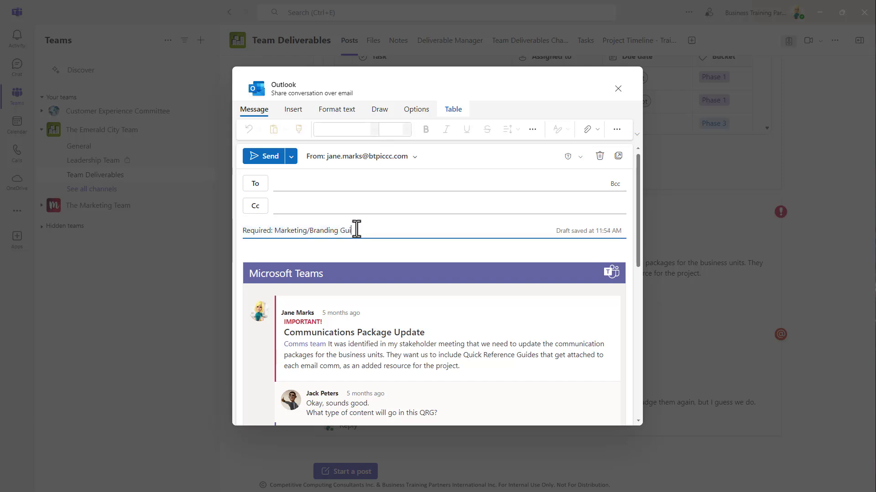
text(Please review the thread below and confirm the deliverables listed are satisfactory. Also, we will require your marketing and branding requirements in order to customize the deliverables for your organization.)
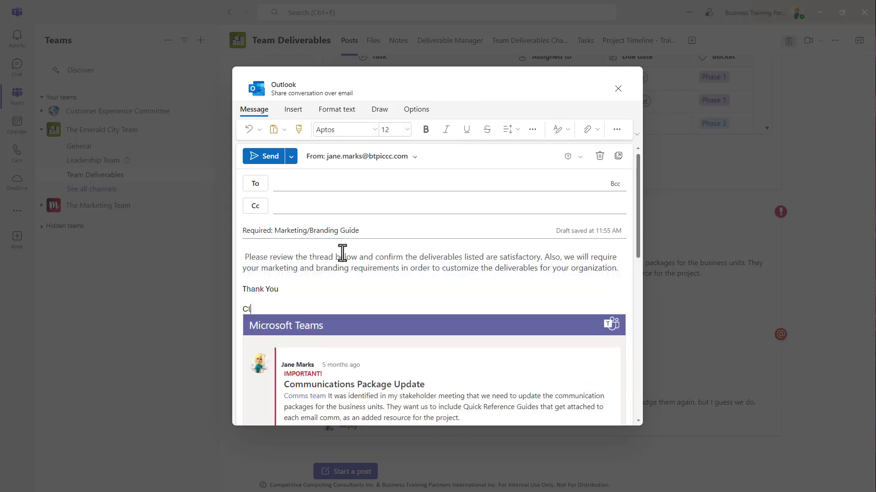
text(aire.)
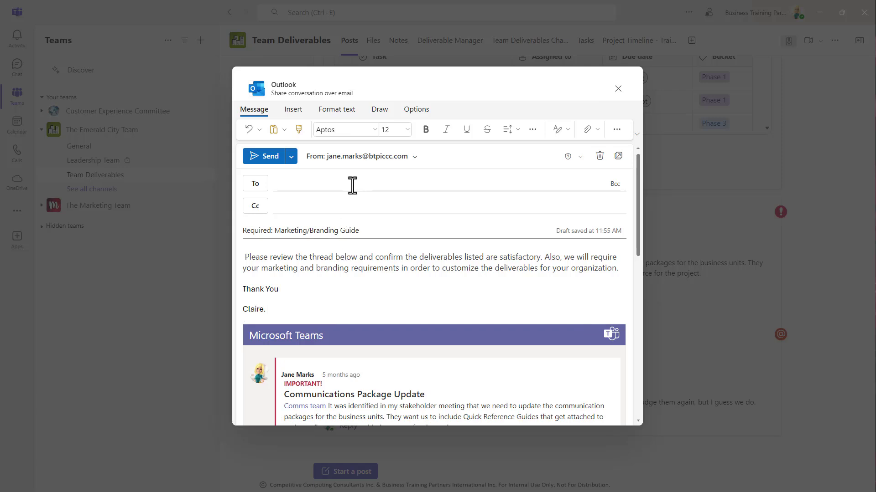
Step: Add dorothy.kansas as the email's recipient
text(dorothy)
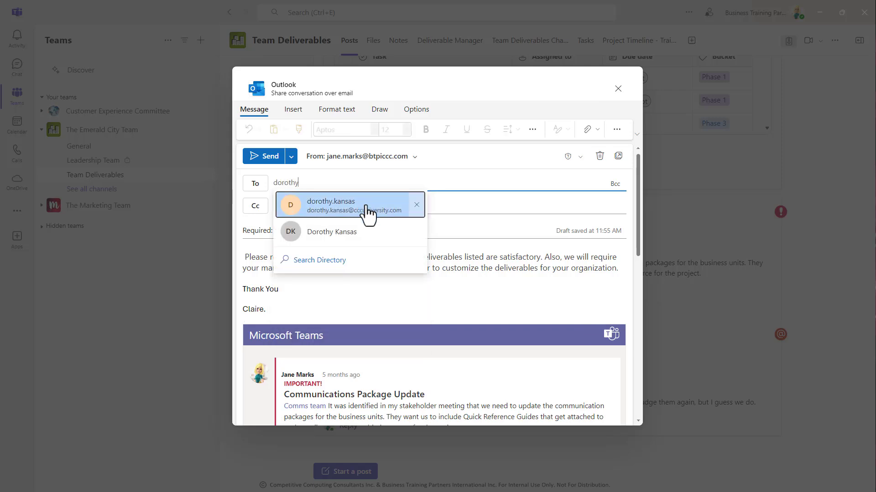
click(330, 206)
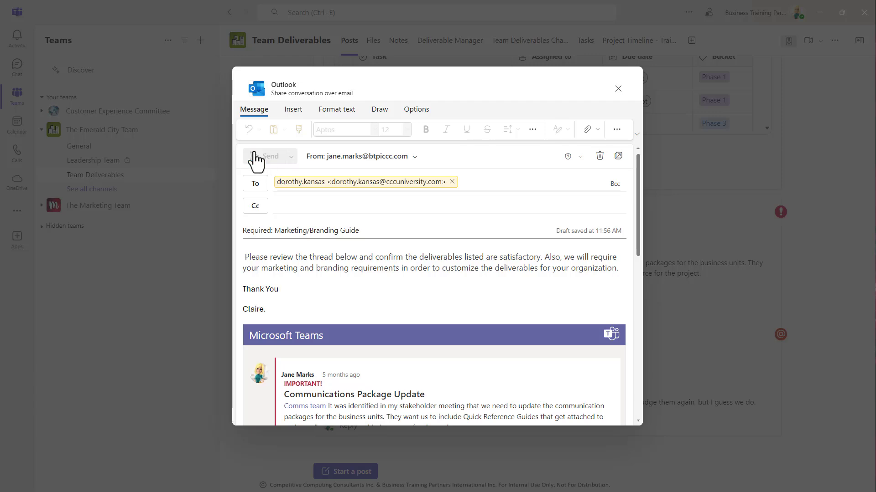
Step: Send the conversation email, then get the Team Deliverables channel's email address
click(617, 89)
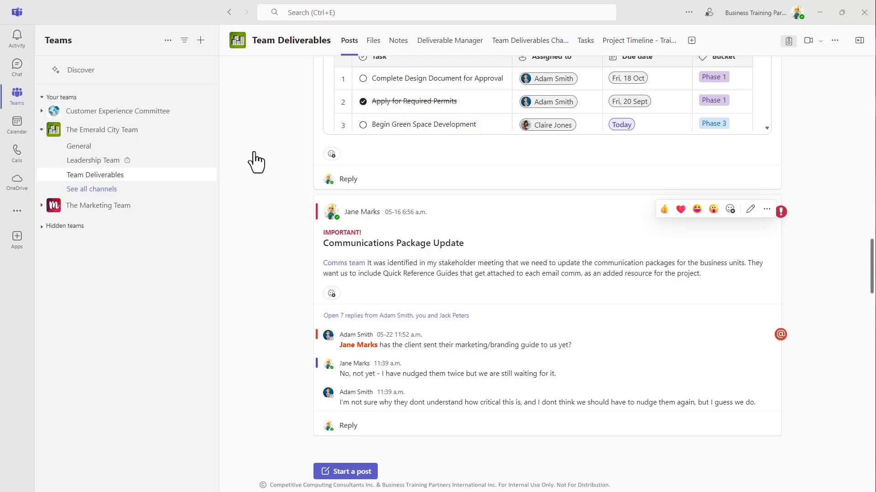
mouse_move(247, 182)
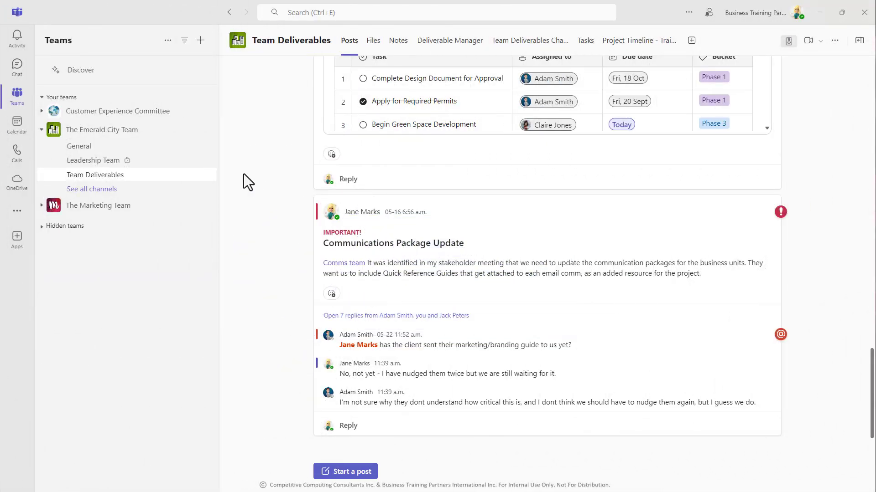
click(197, 175)
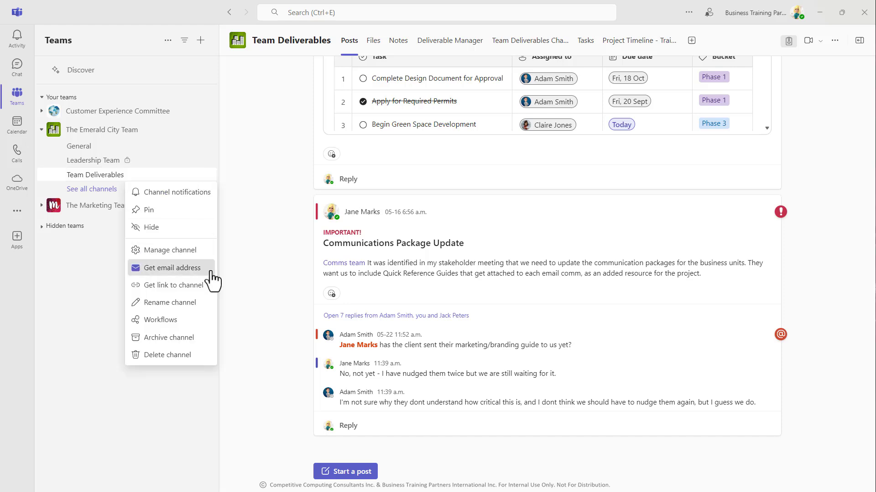
click(172, 268)
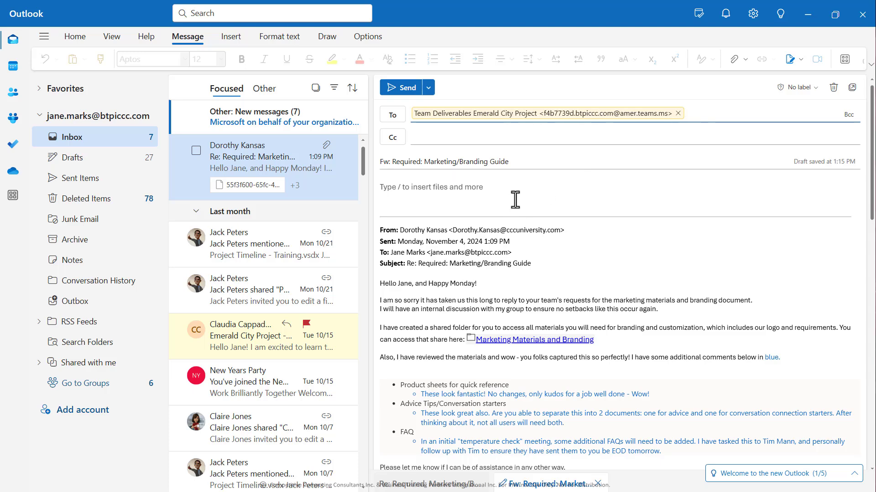
Step: Add the note 'Please see the notes from Dorothy below:' above the forwarded reply
text(Please see the notes from Dorothy b)
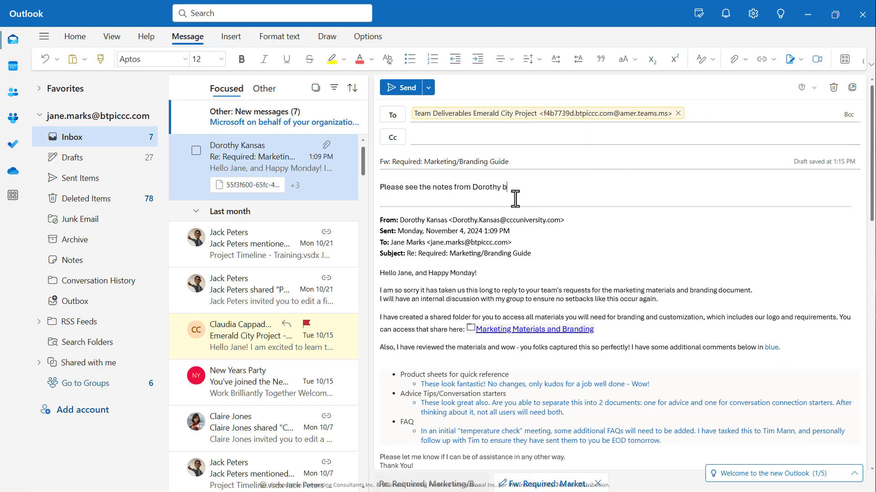
text(elow:)
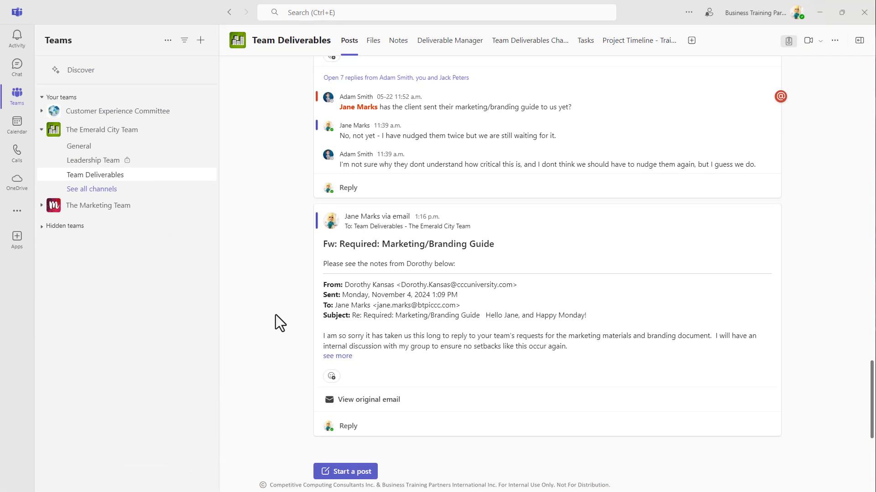
mouse_move(387, 368)
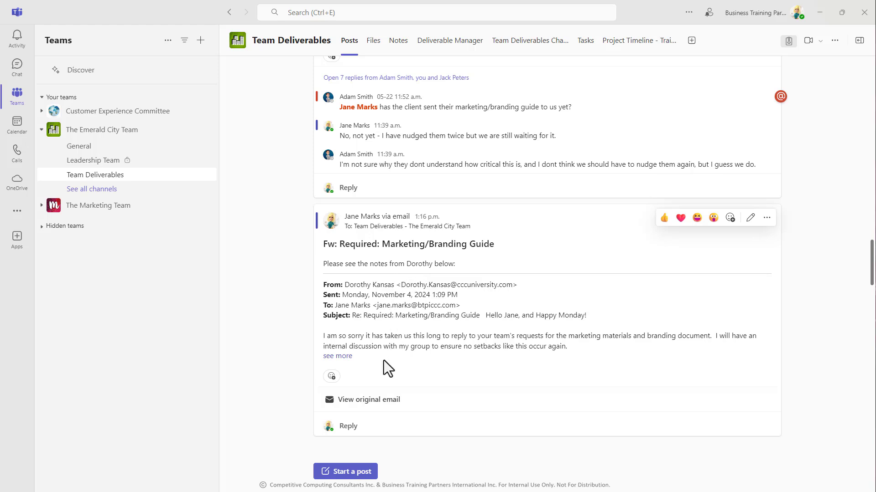
Step: Expand the emailed post, then open the channel's Files and its EmailMessages_11_2024 folder
click(337, 356)
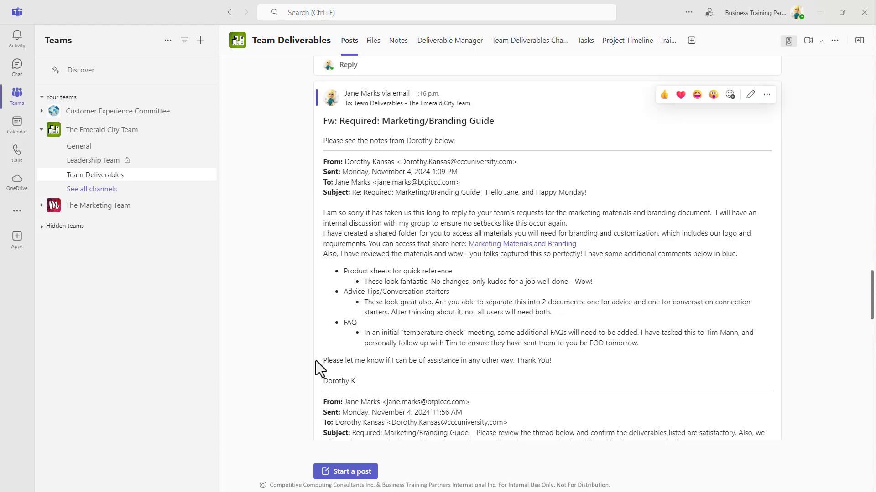
mouse_move(295, 369)
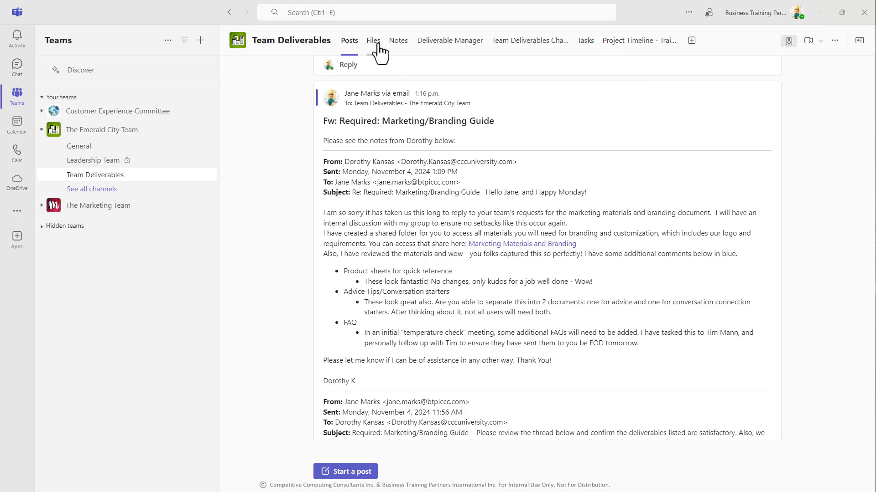
click(372, 40)
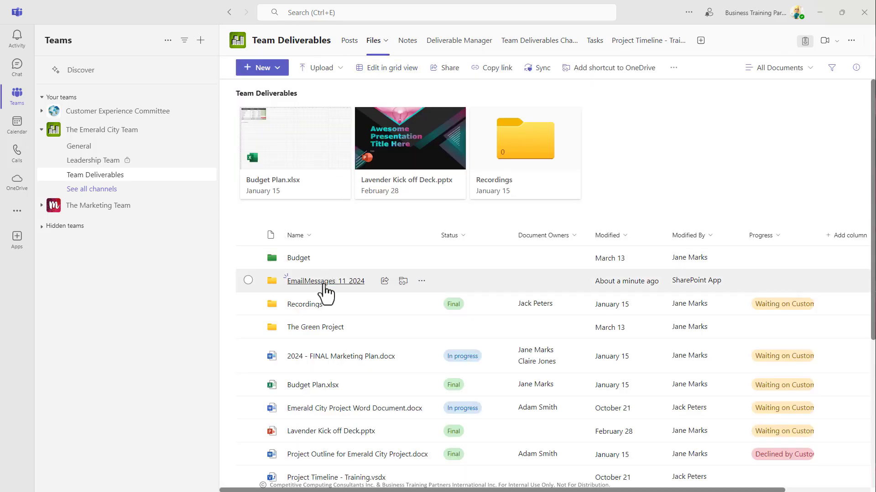
click(325, 281)
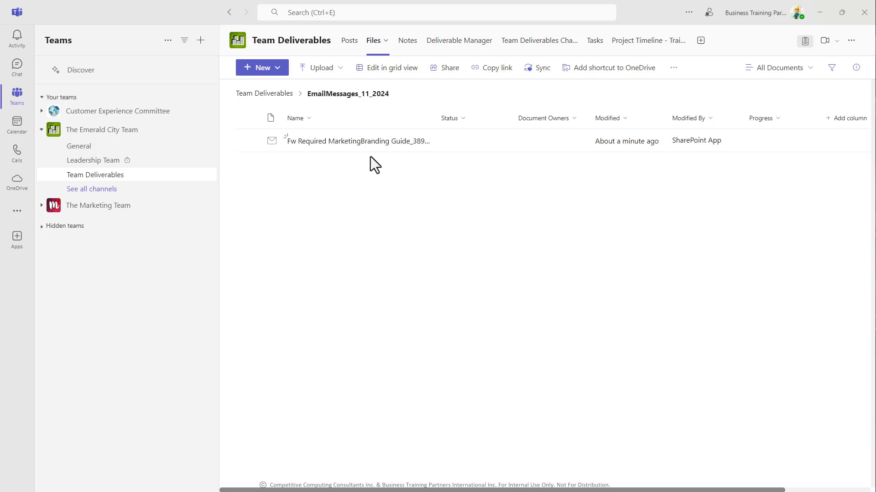
mouse_move(382, 162)
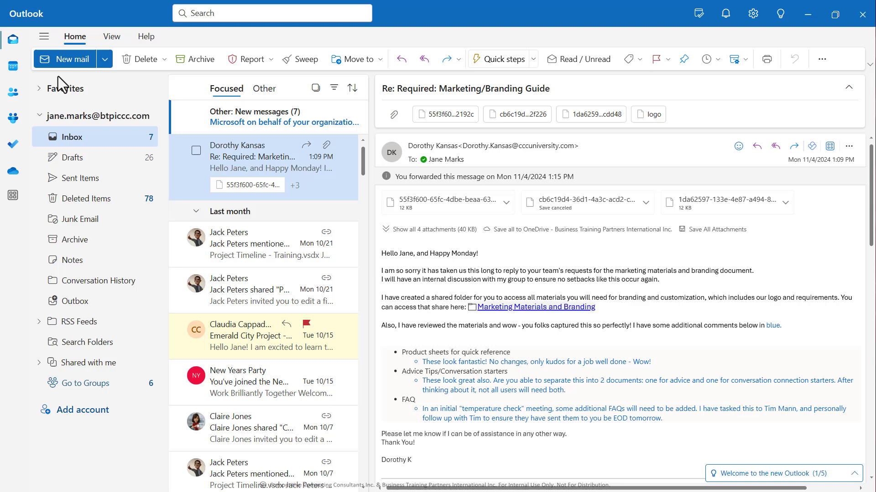
Step: View the Team Deliverables Emerald City Project contact in Outlook's People list
click(13, 91)
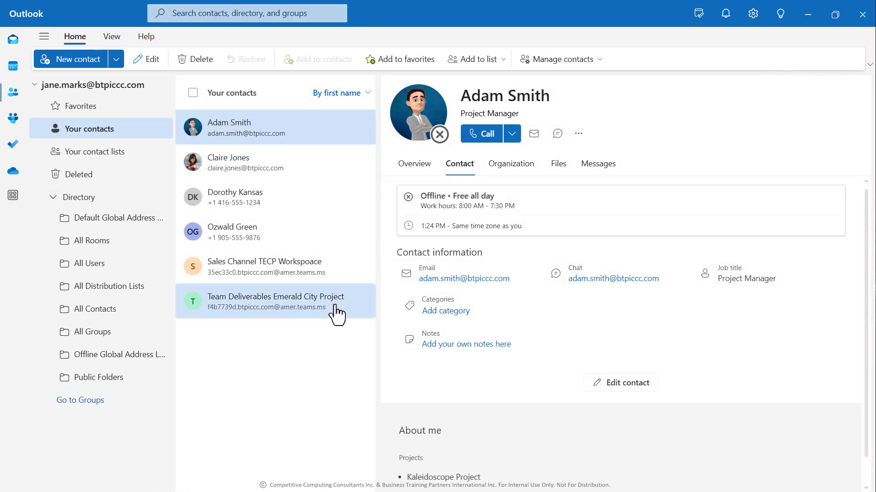
click(275, 302)
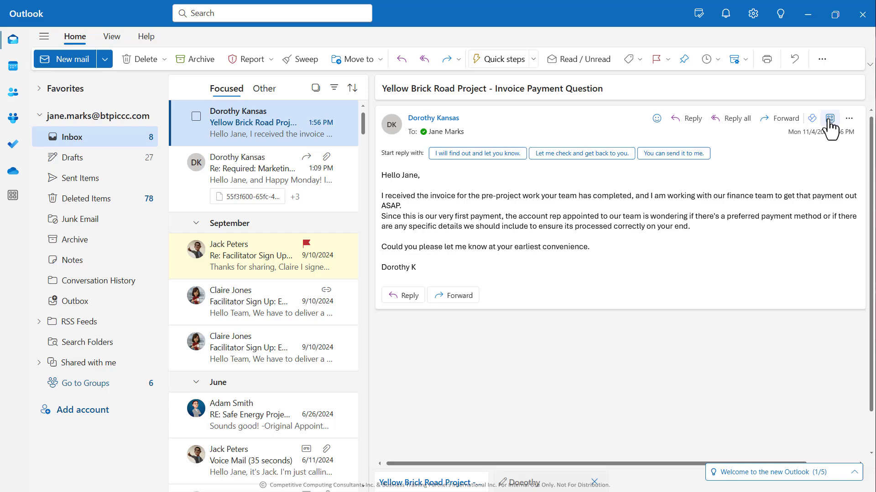
Step: Share the invoice email to Teams, addressed to Adam
click(830, 117)
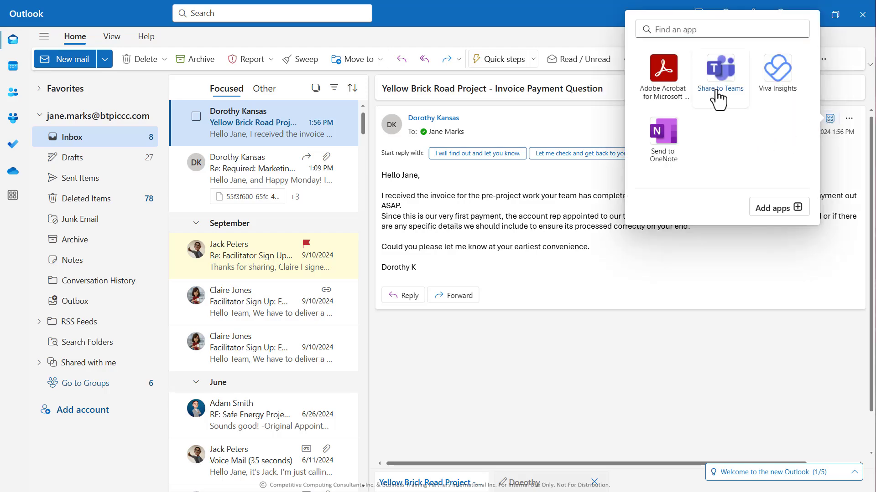
click(719, 73)
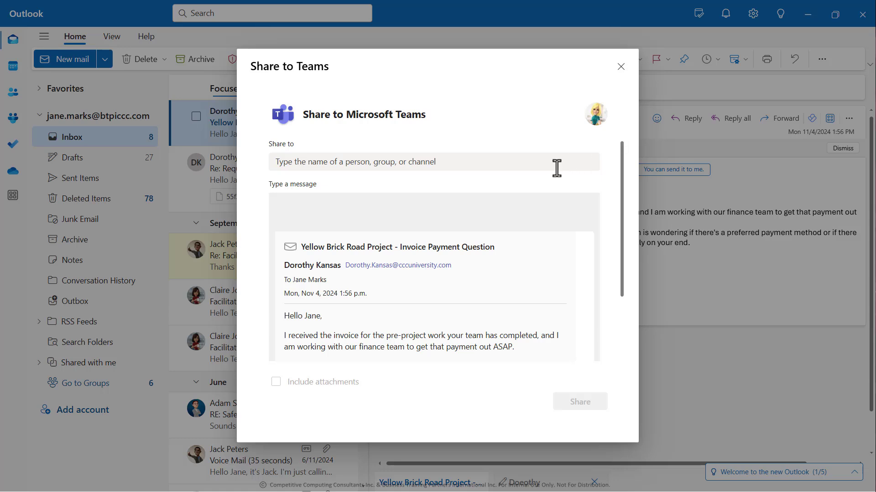
text(adam)
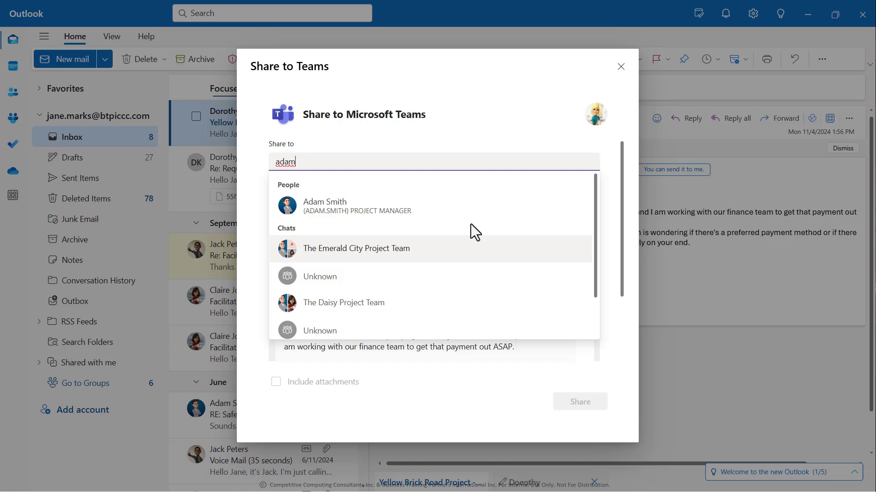
mouse_move(463, 257)
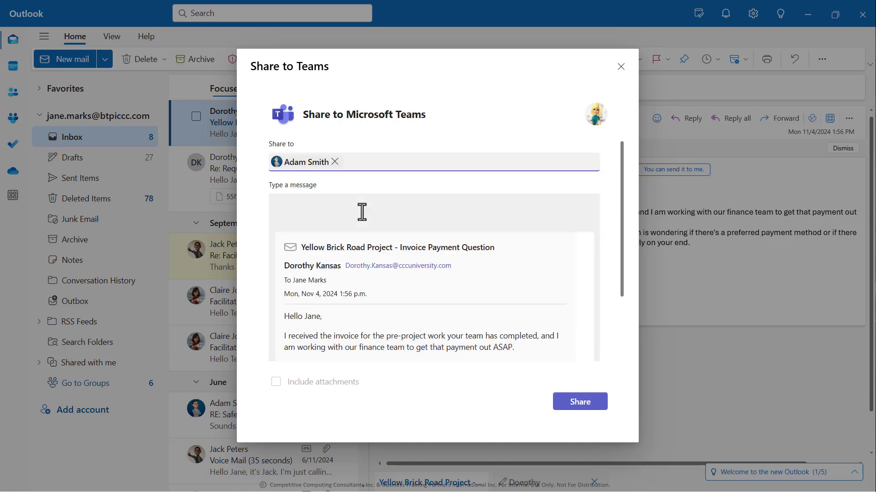
Step: Add the note 'Please help me draft a reply to Dorothy - do we need anything specific?' and share it
text(Please help me draft a reply to Dorothy - do we need anything specific?)
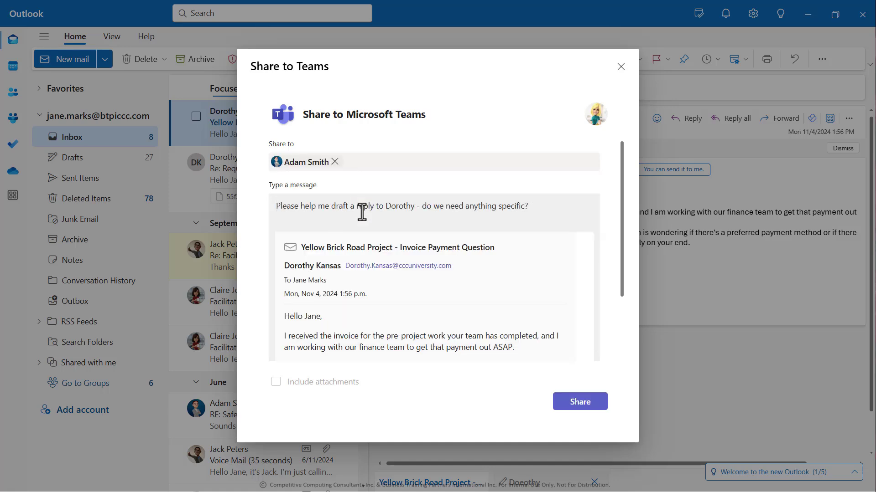
mouse_move(279, 402)
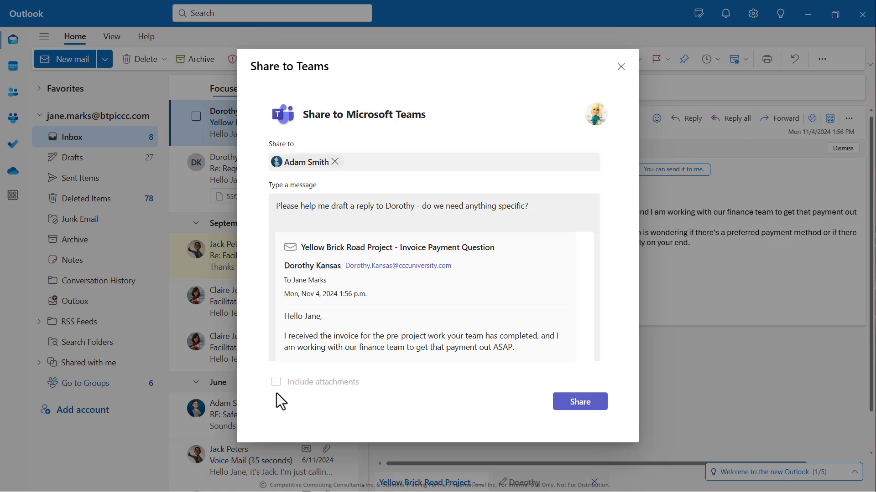
click(401, 205)
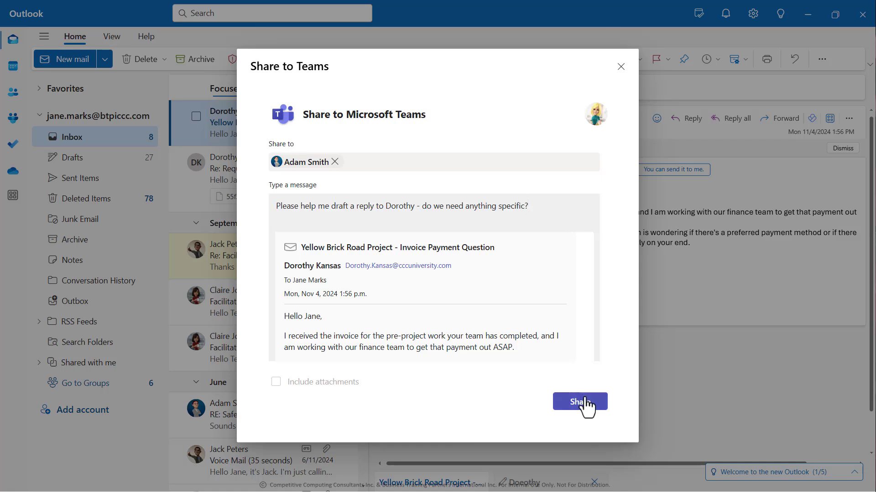
click(579, 402)
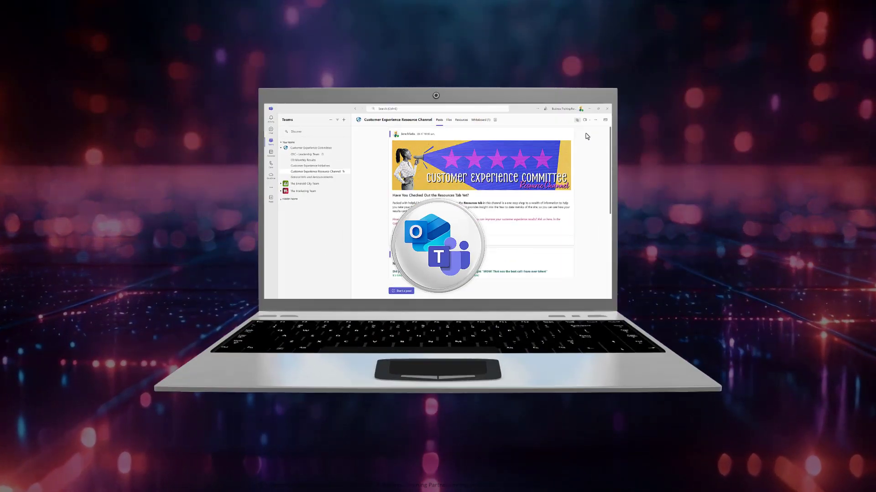
Step: Reach the out-of-office scheduling settings from the profile menu's status message option
click(790, 14)
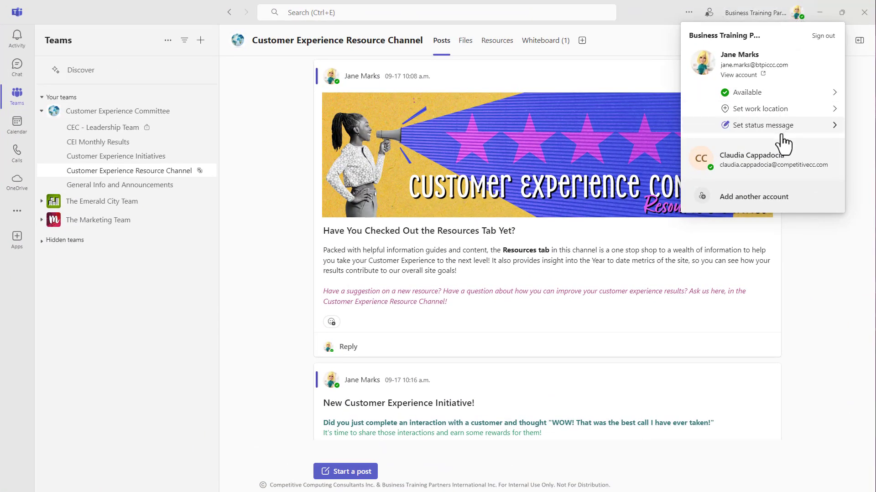
click(760, 125)
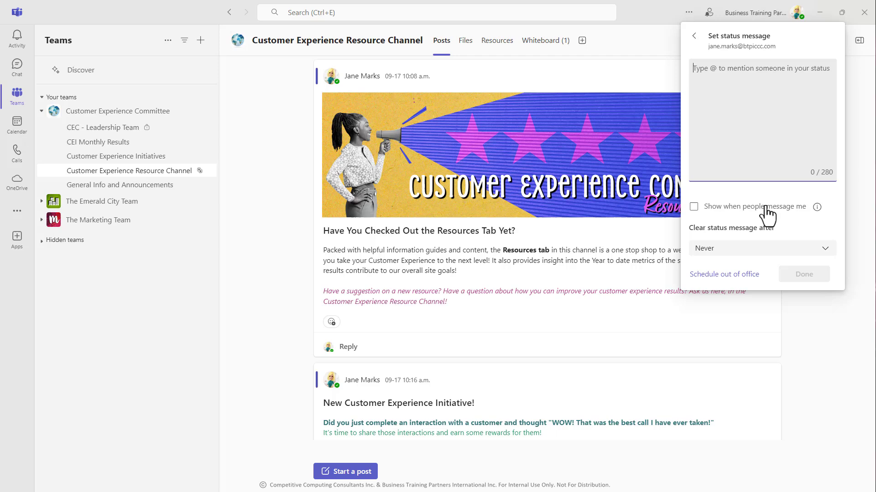
click(724, 274)
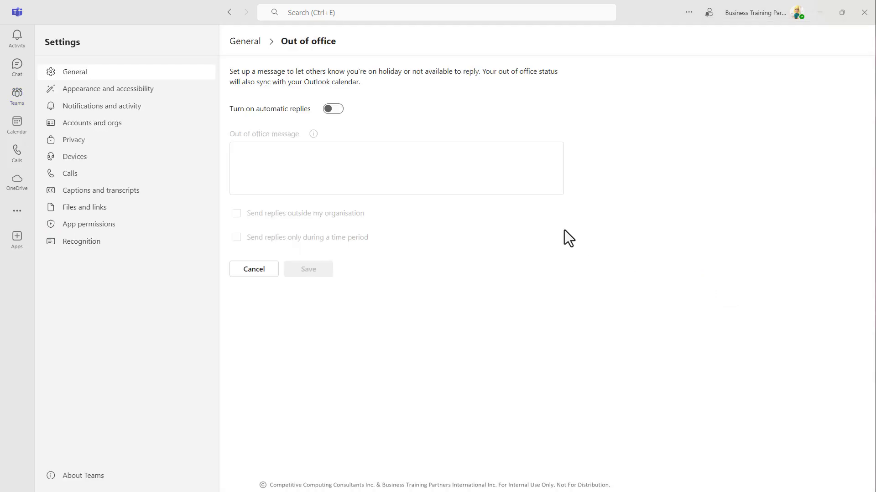
Step: Turn on automatic replies, including replies to senders outside the organisation
click(332, 108)
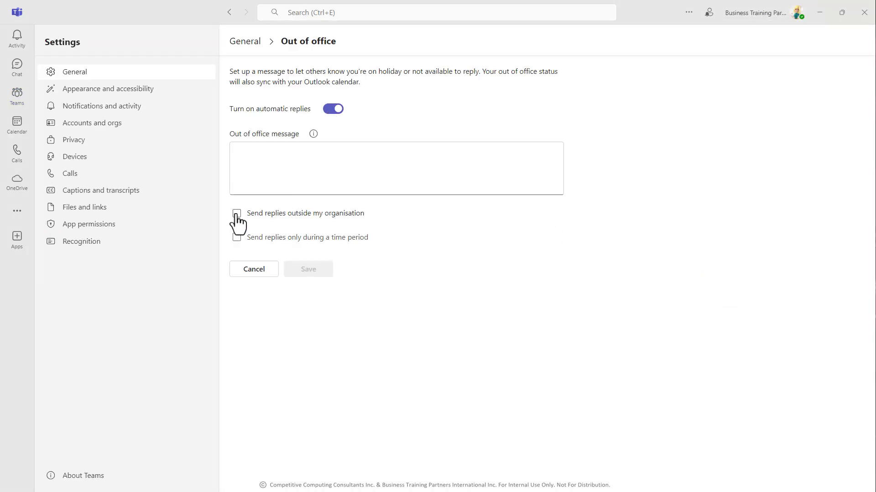
click(237, 214)
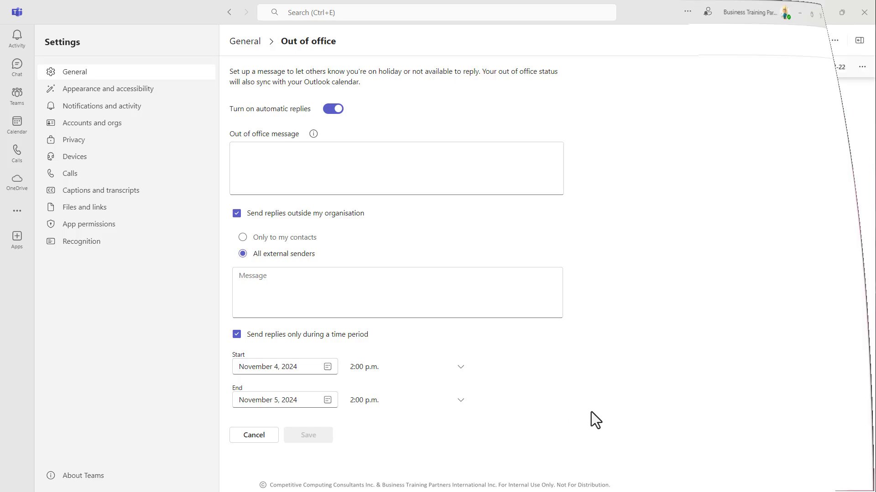
click(16, 66)
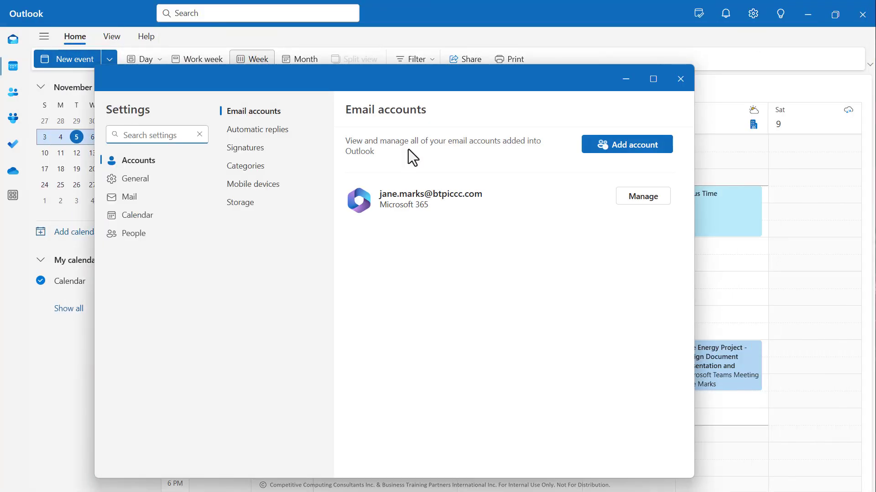
Step: Show the Calendar section's Work hours and location settings in Outlook
click(138, 215)
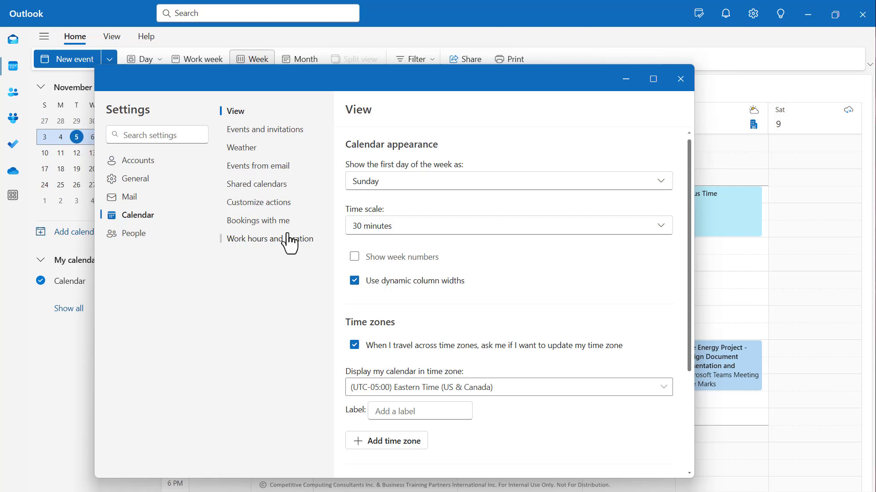
click(271, 239)
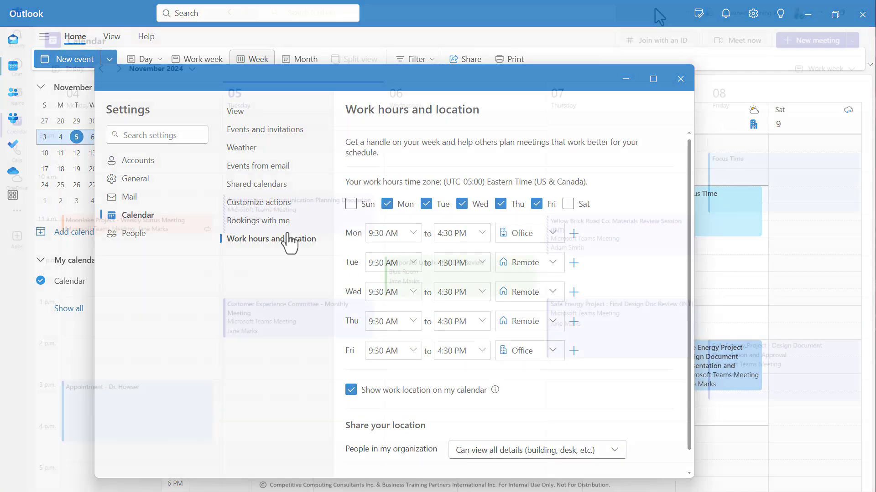
click(680, 78)
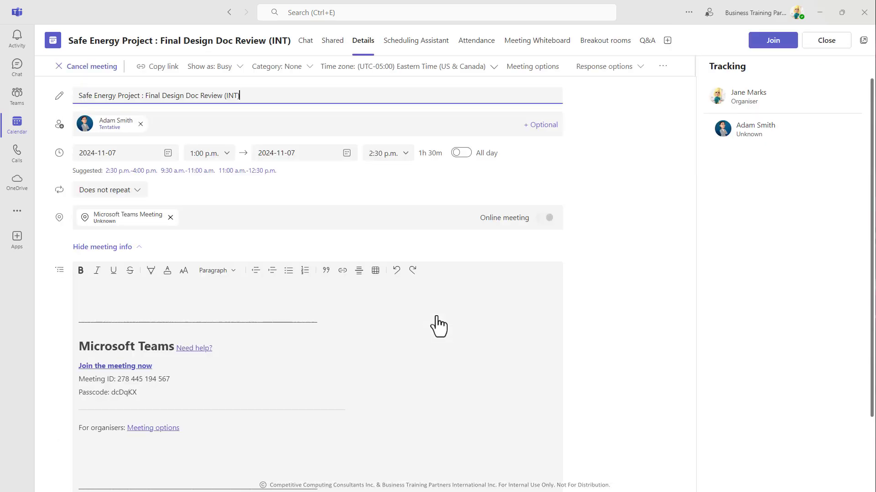
Step: Tag the Final Design Doc Review meeting as Project Work and close its details
click(282, 65)
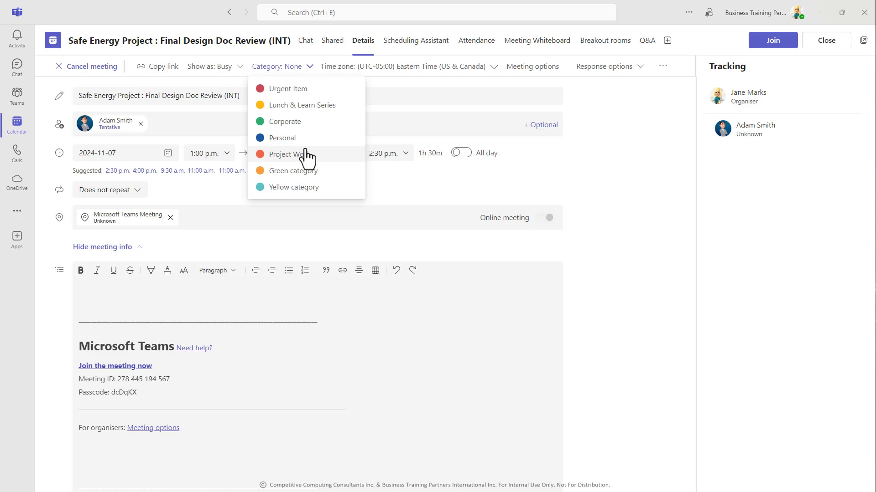
click(285, 154)
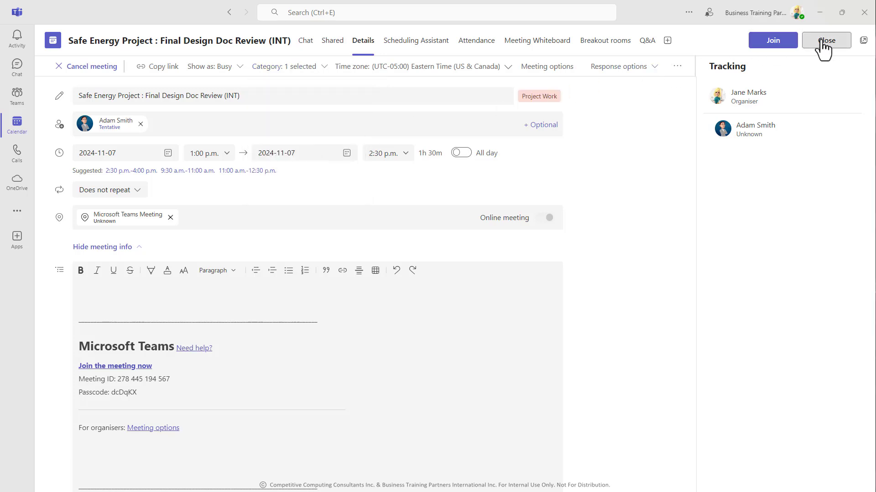
click(825, 40)
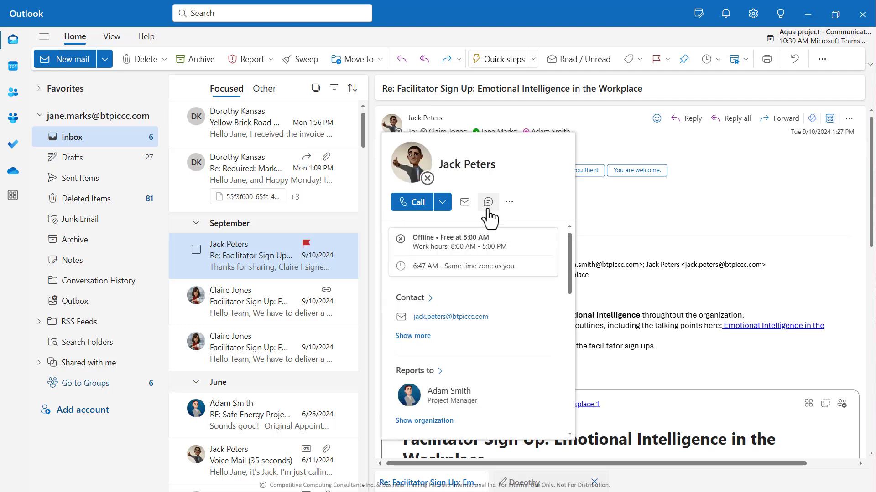
Step: Start a Teams chat from the Outlook contact card and draft 'ave a quick 30 mi' message
click(487, 202)
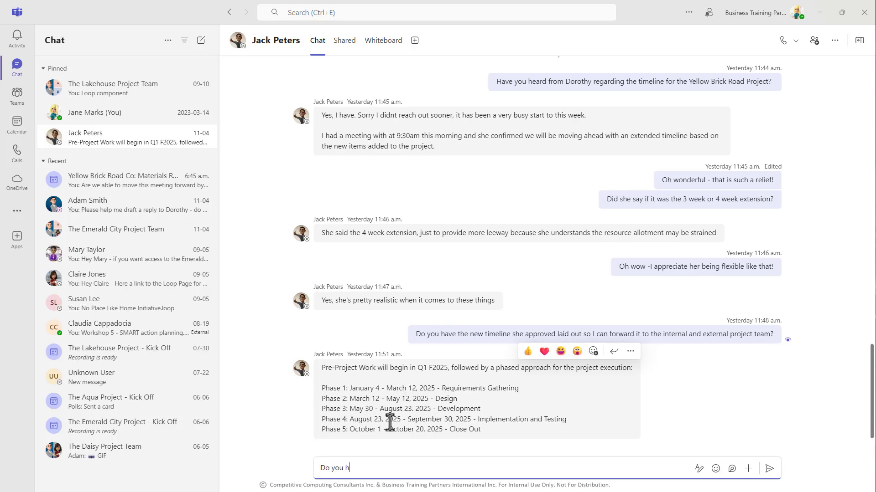
text(ave a quick 30 mi)
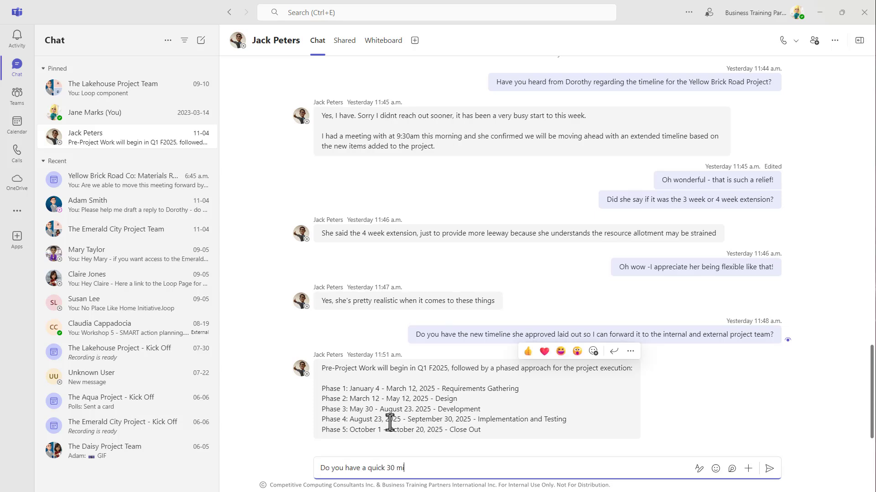
click(16, 95)
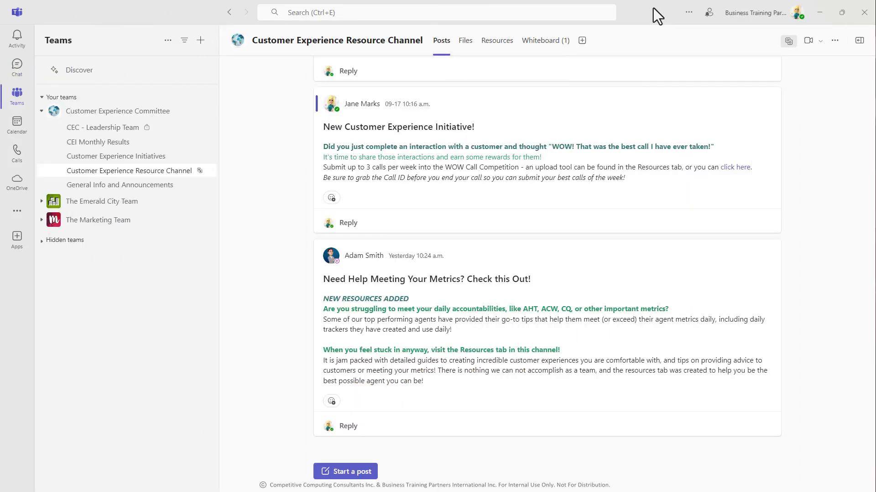
click(688, 12)
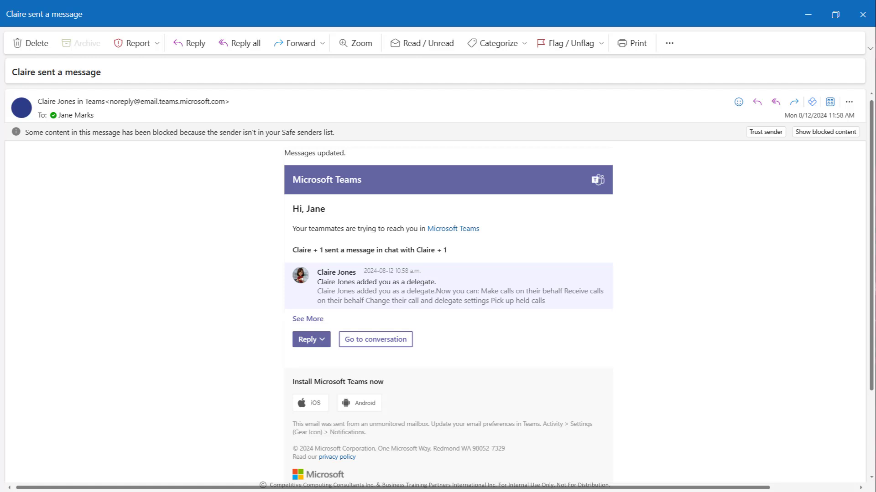
mouse_move(324, 365)
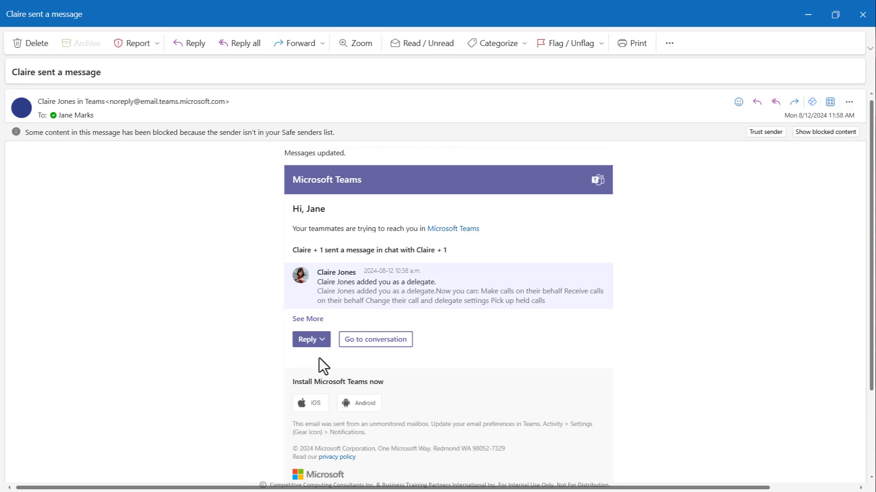
mouse_move(375, 339)
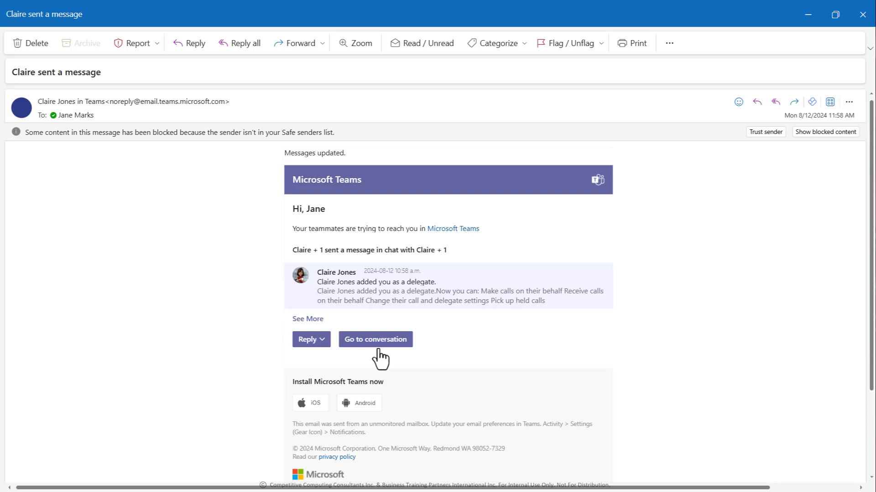